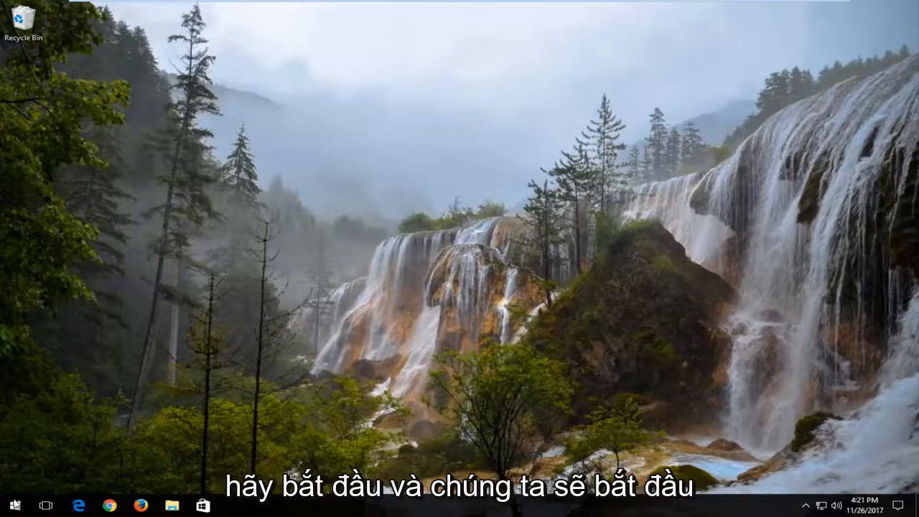
- Search the Start menu for 'device manager' and open Device Manager
click(13, 506)
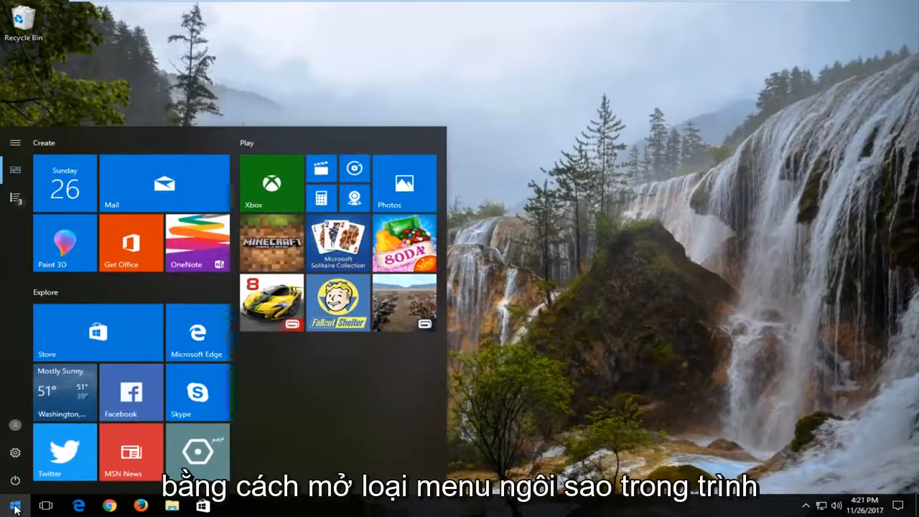
text(device manager)
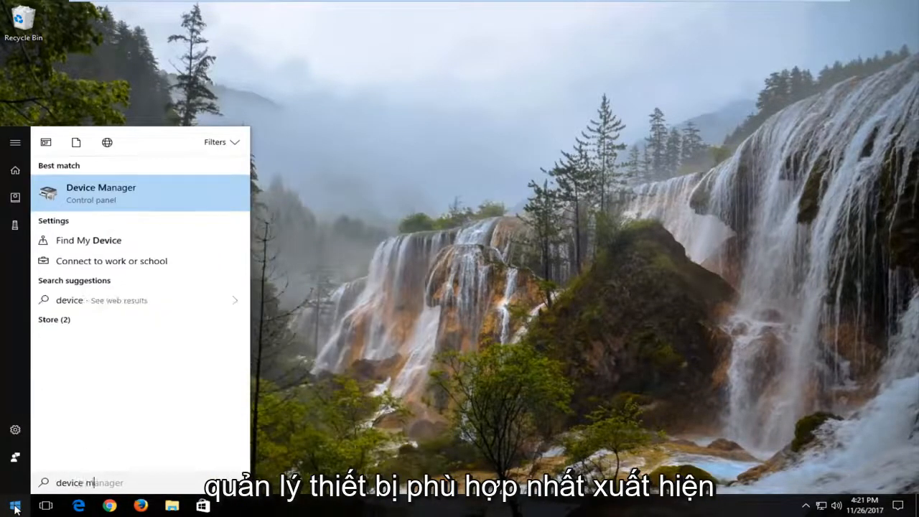
text(anager)
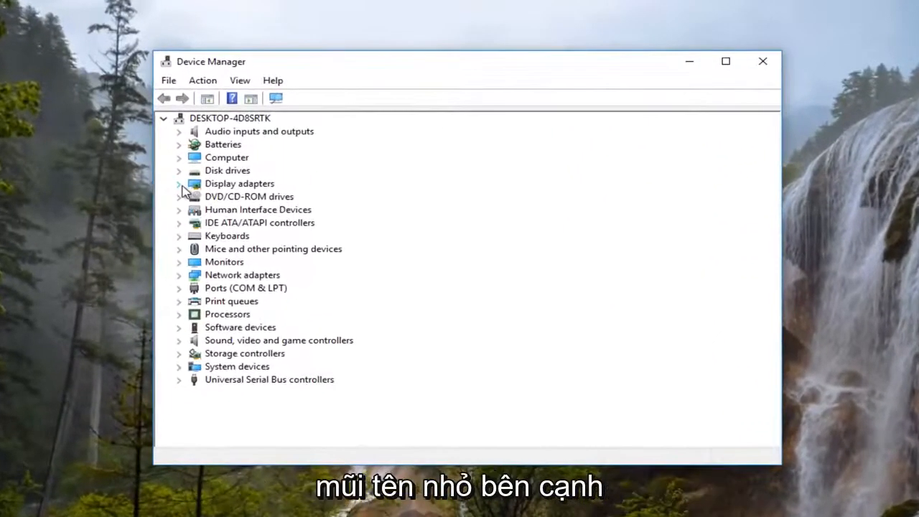
- Open the VMware SVGA 3D adapter's properties on the Driver tab under Display adapters
click(179, 183)
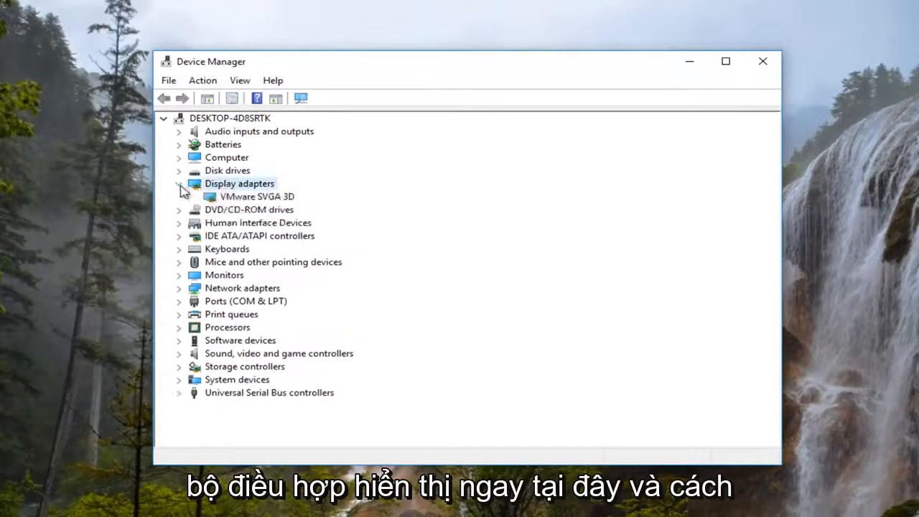
click(256, 196)
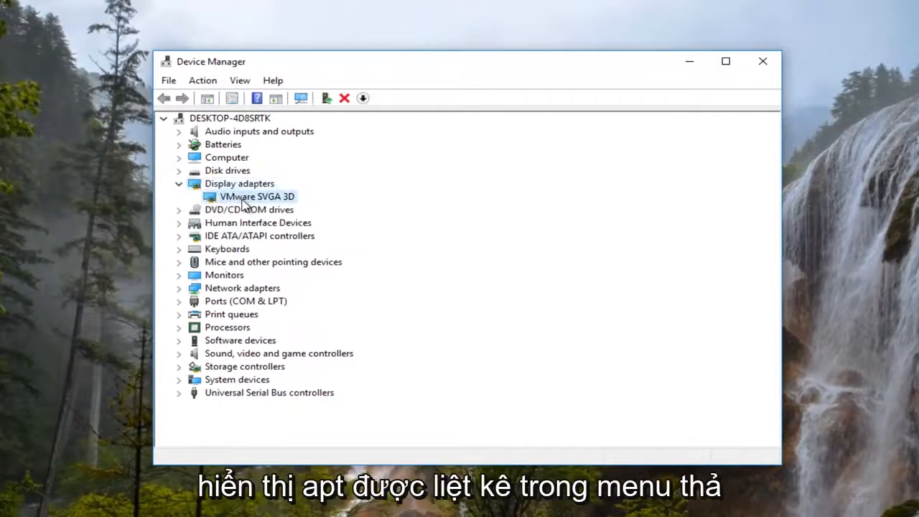
mouse_move(233, 204)
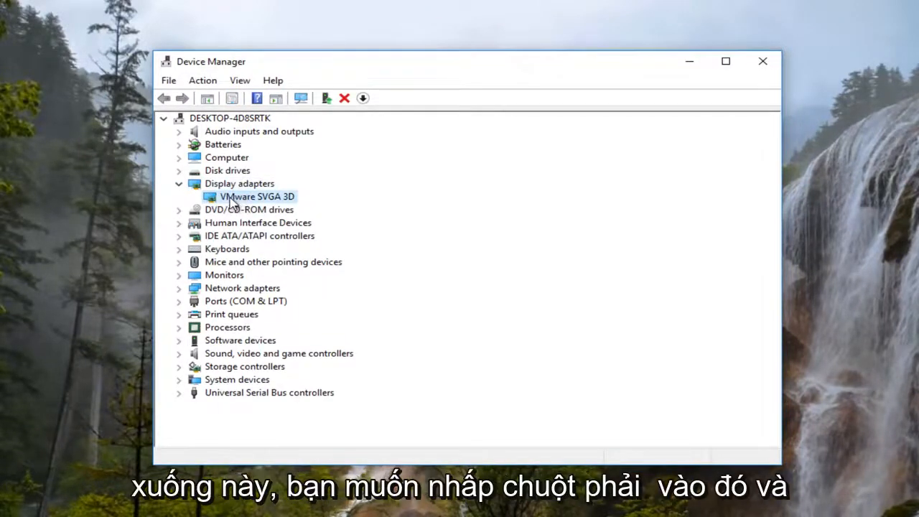
right_click(256, 196)
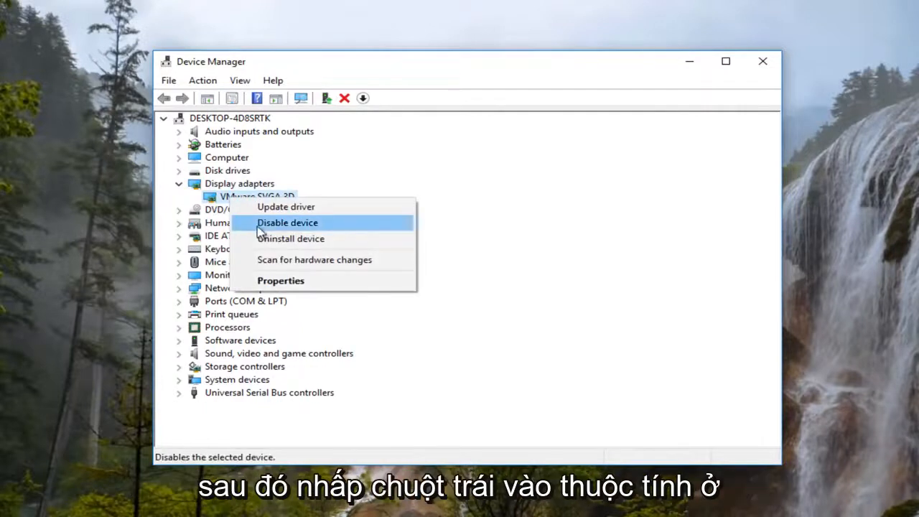
mouse_move(280, 280)
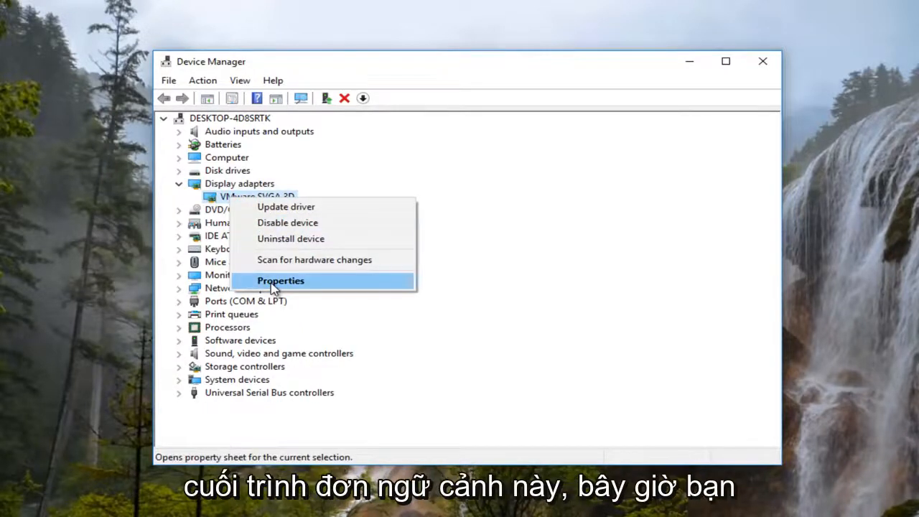
click(281, 281)
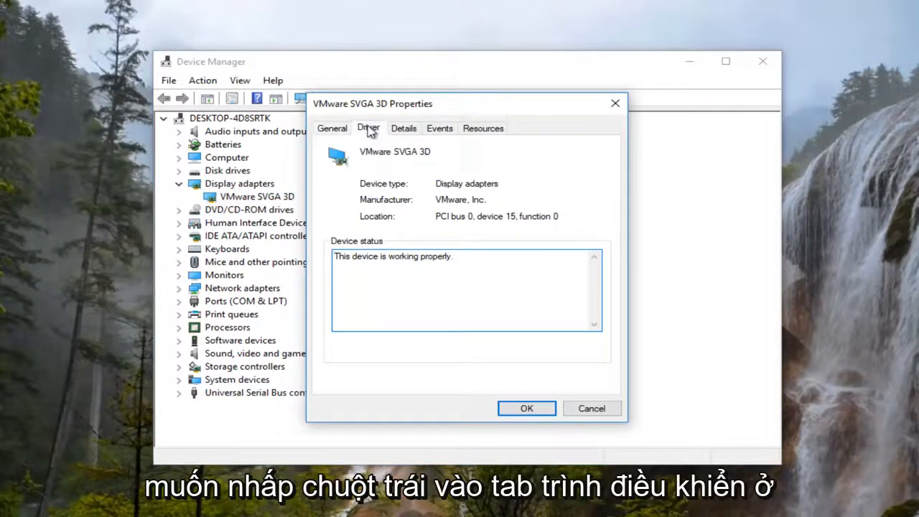
click(369, 128)
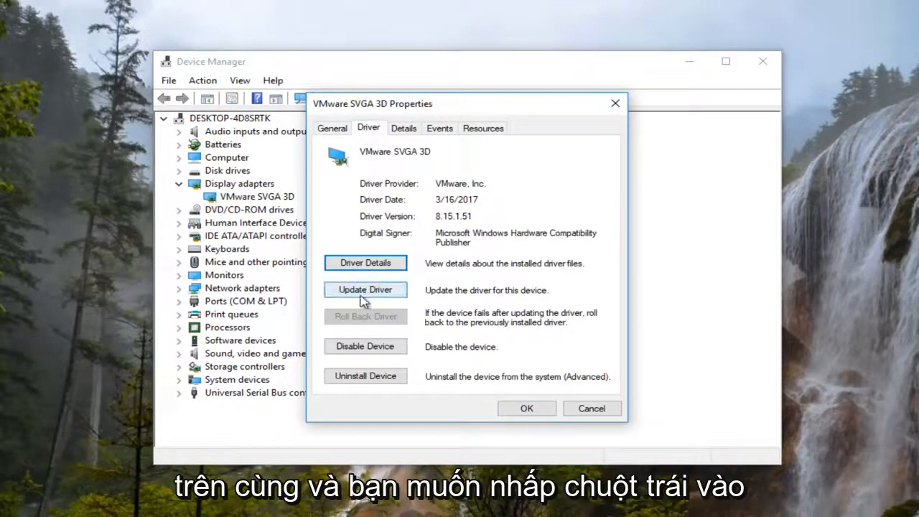
- Run Update Driver with automatic search for the VMware SVGA 3D adapter
click(365, 290)
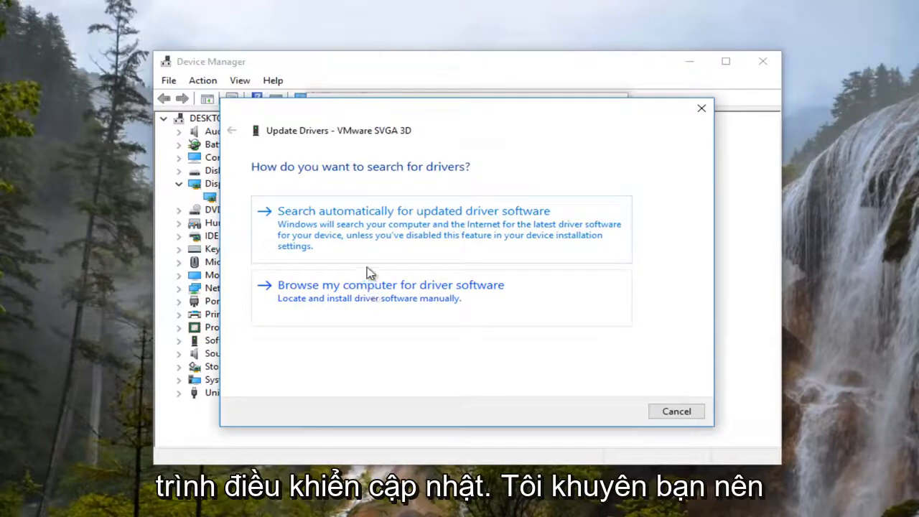
mouse_move(359, 234)
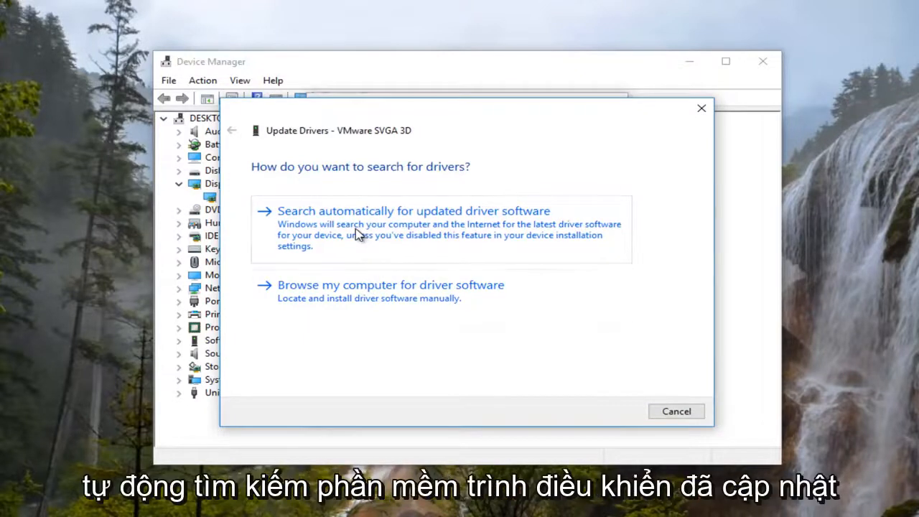
click(414, 210)
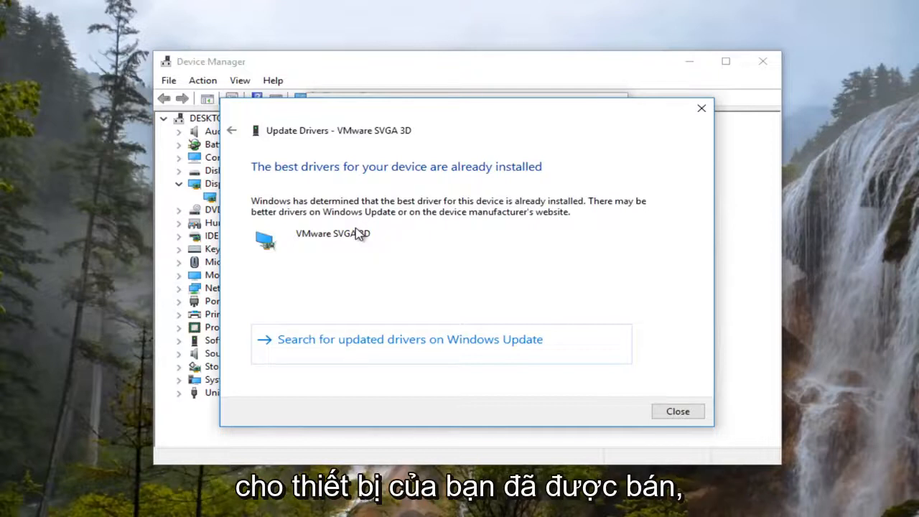
mouse_move(298, 351)
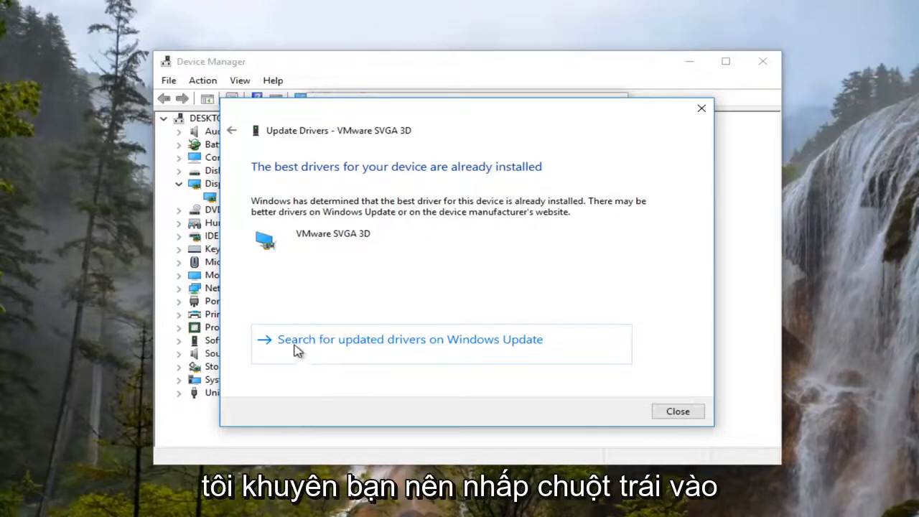
mouse_move(530, 365)
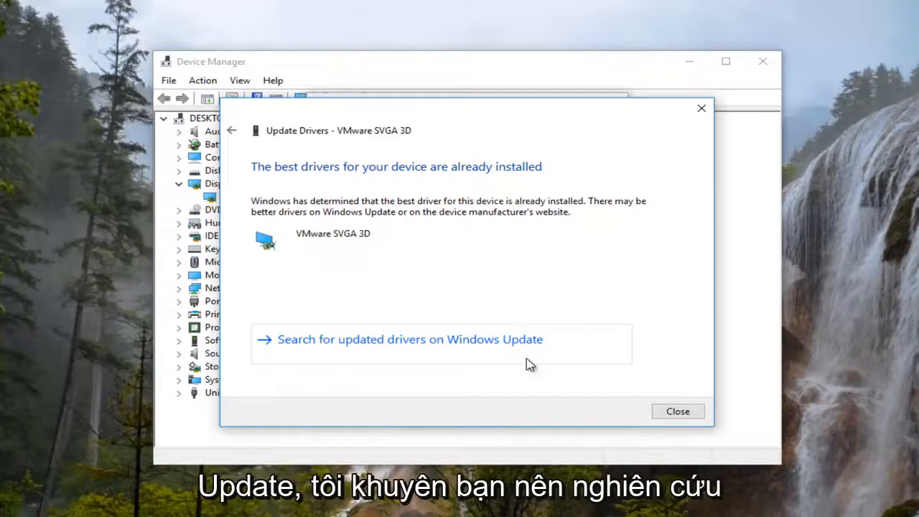
- Close the driver update results window, returning to the Driver tab
click(676, 411)
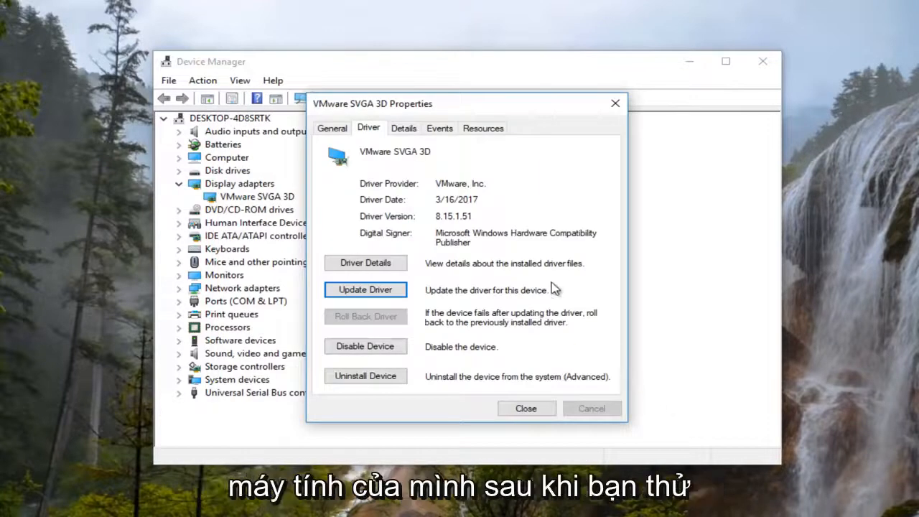
mouse_move(550, 285)
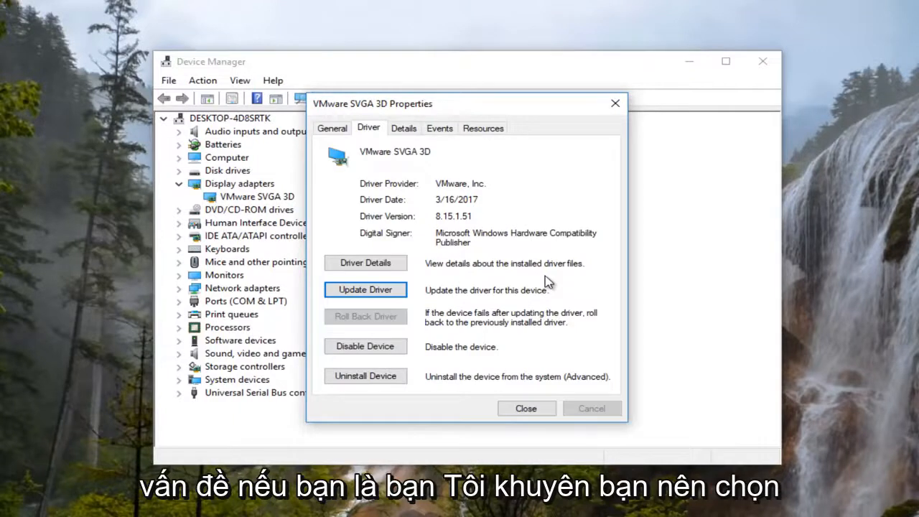
mouse_move(381, 325)
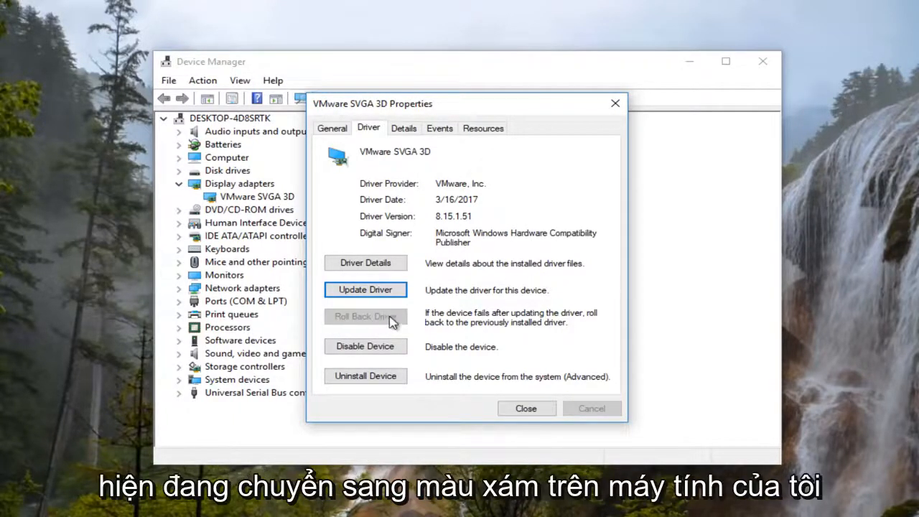
mouse_move(385, 326)
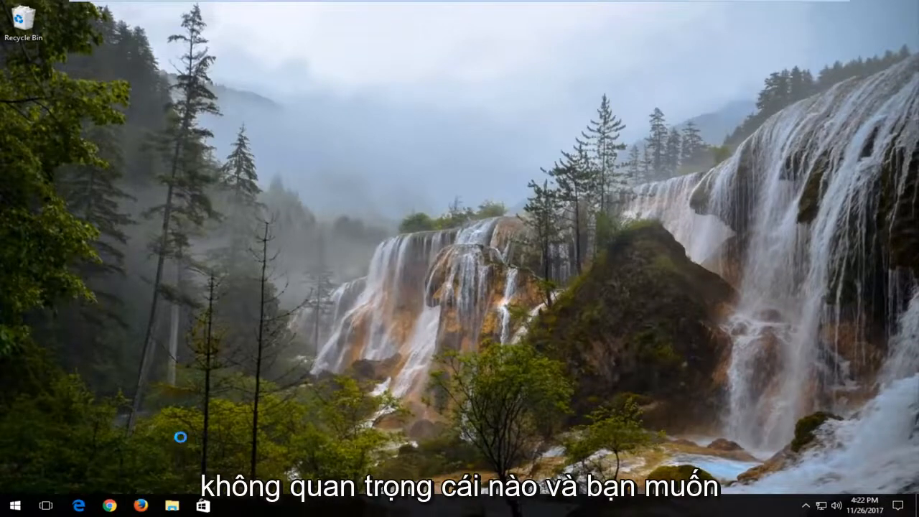
- Launch Firefox from the taskbar to reach the Google homepage
click(140, 506)
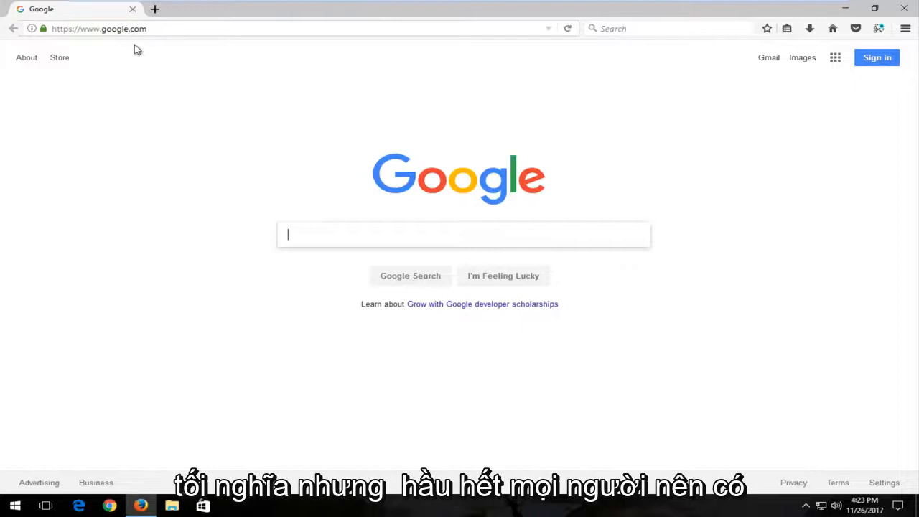
mouse_move(222, 152)
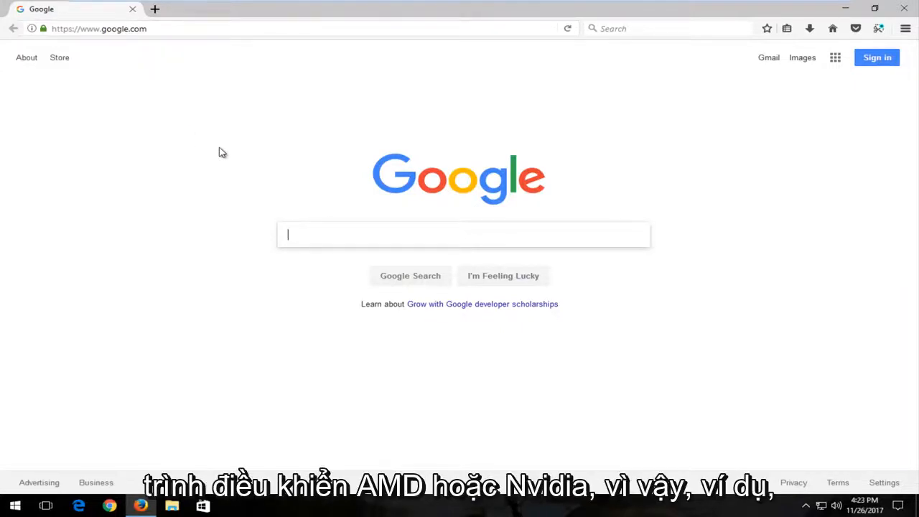
- Search Google for 'amd driver download'
text(amd driv)
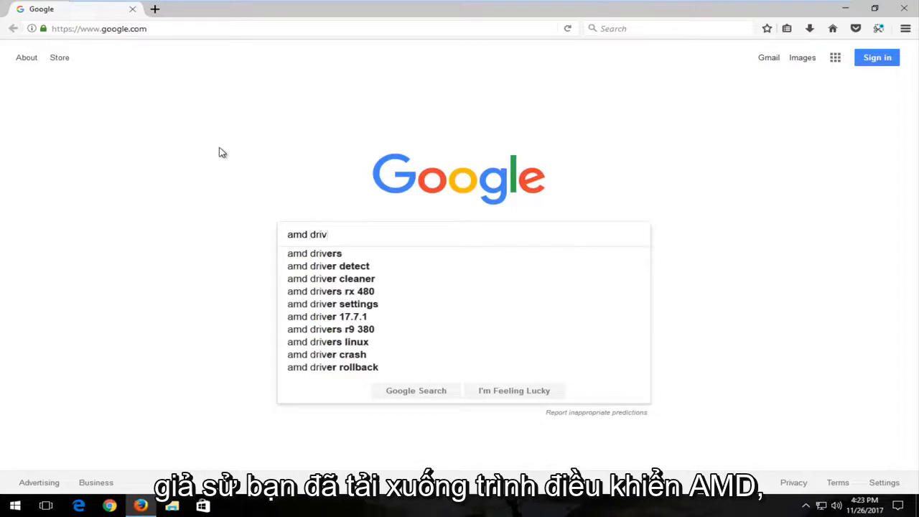
key(Return)
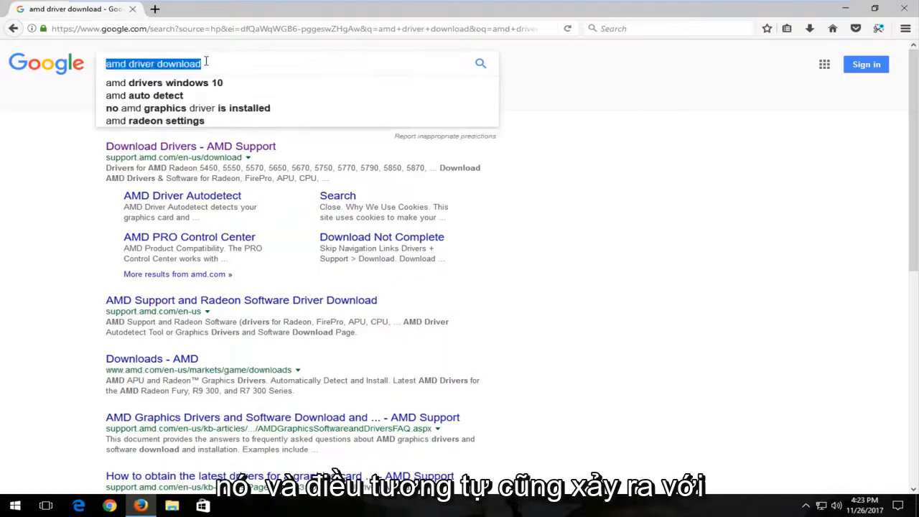
- Change the Google query to 'nvidia driver download'
text(nvidia)
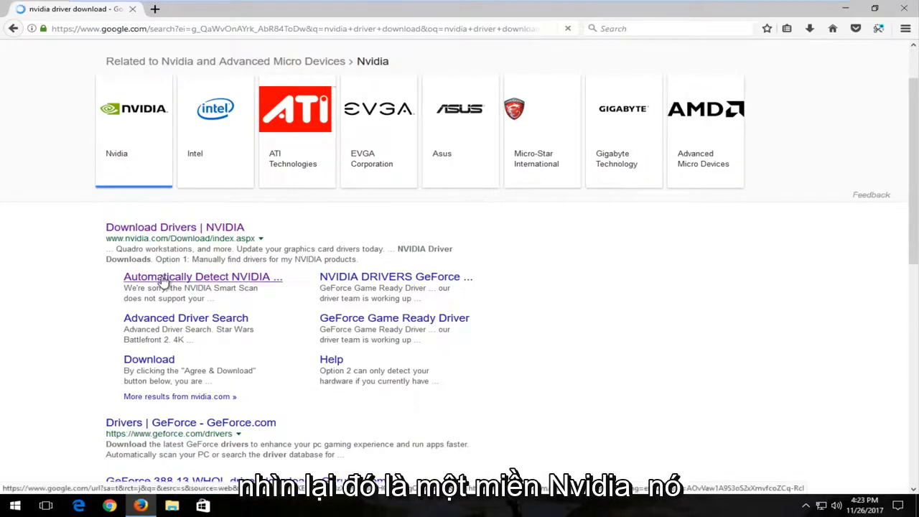
- Open NVIDIA's 'Automatically Detect' driver page from the search results
click(203, 276)
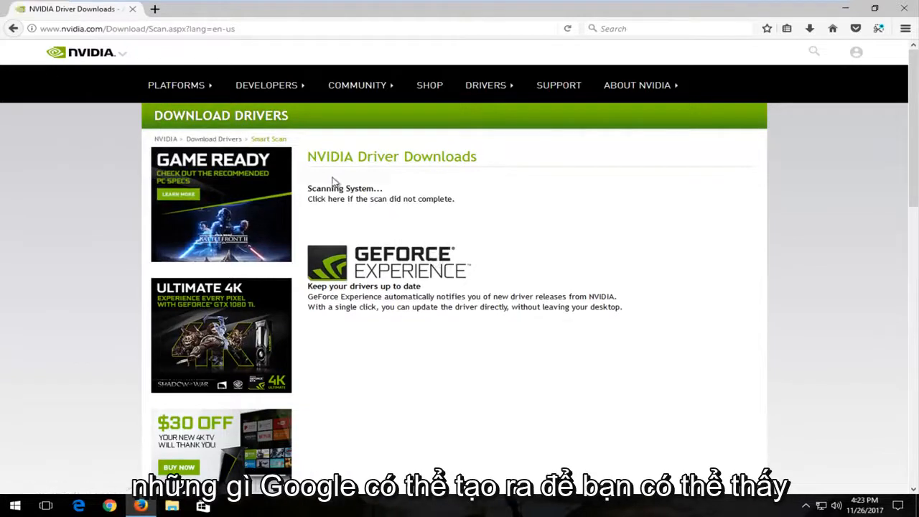
mouse_move(359, 209)
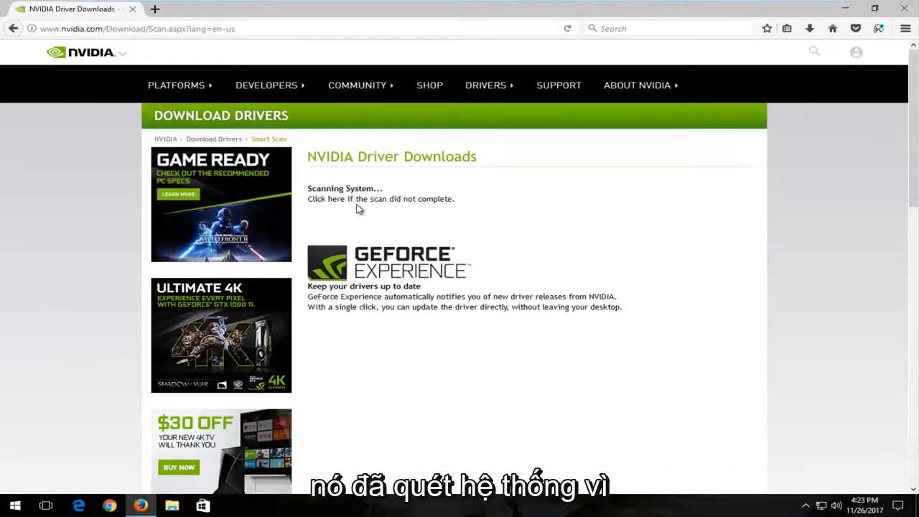